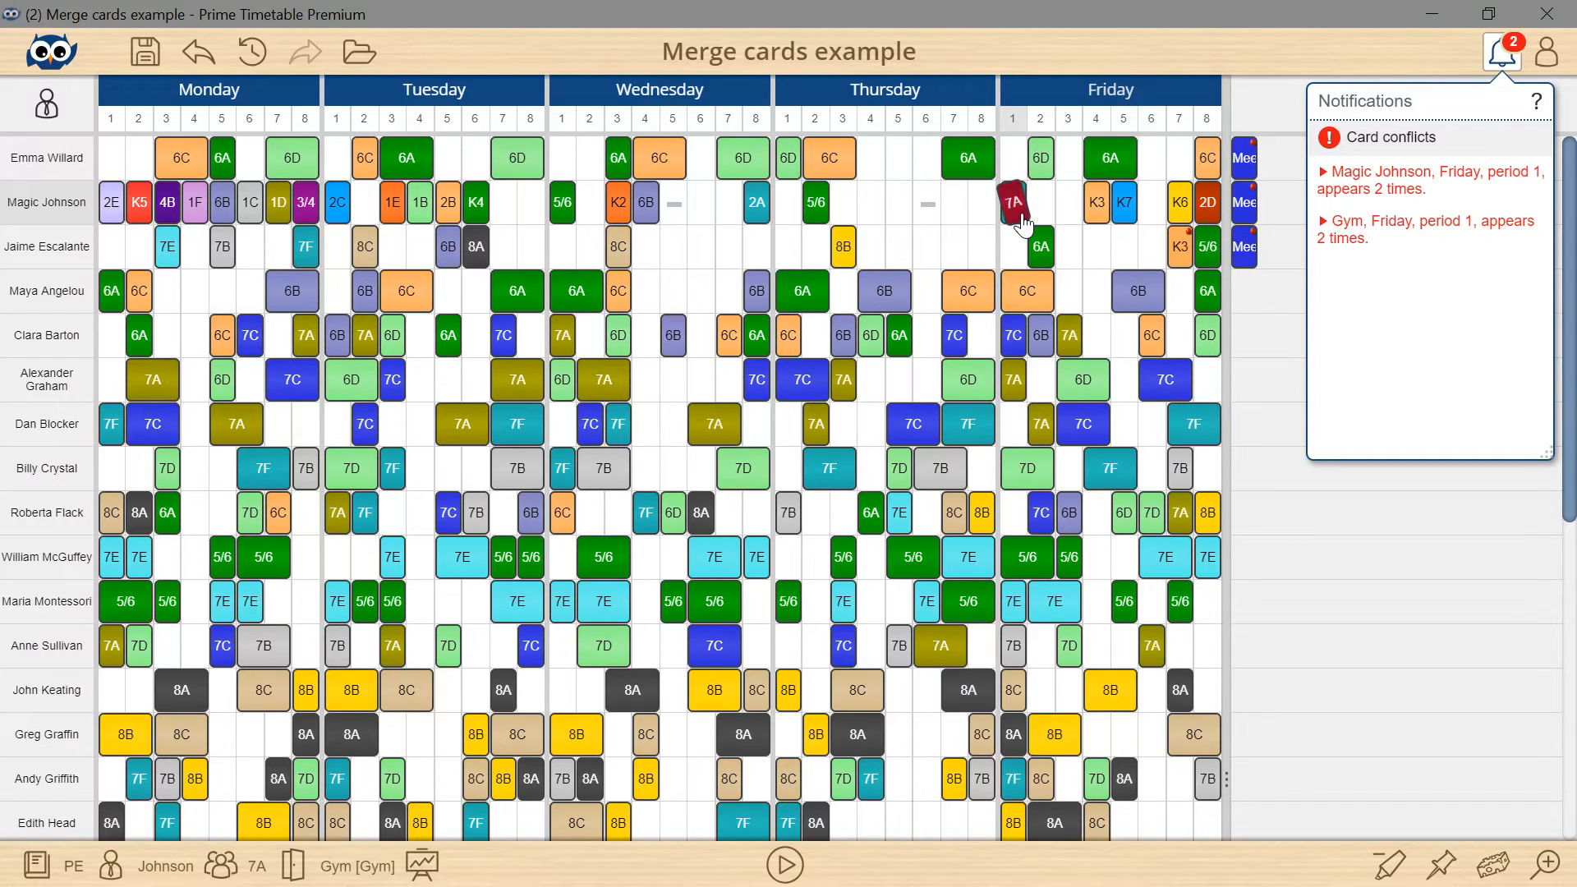
Merge the clashing 7A and 5B PE cards at Magic Johnson, Friday period 1
{"action": "right_click", "coordinate": [1013, 202]}
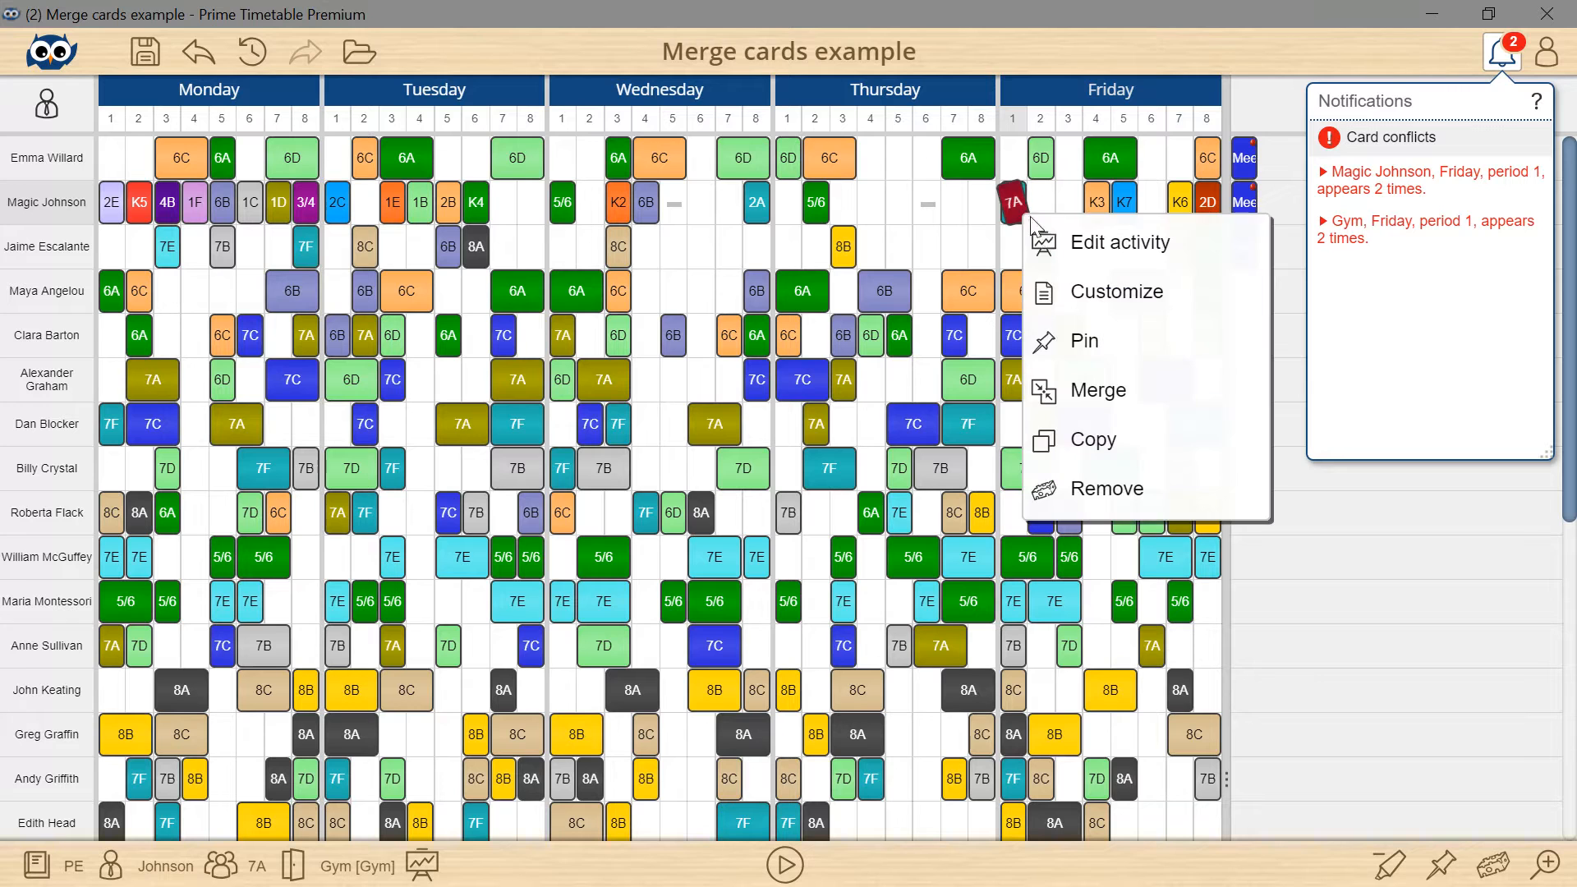
{"action": "mouse_move", "coordinate": [1153, 397]}
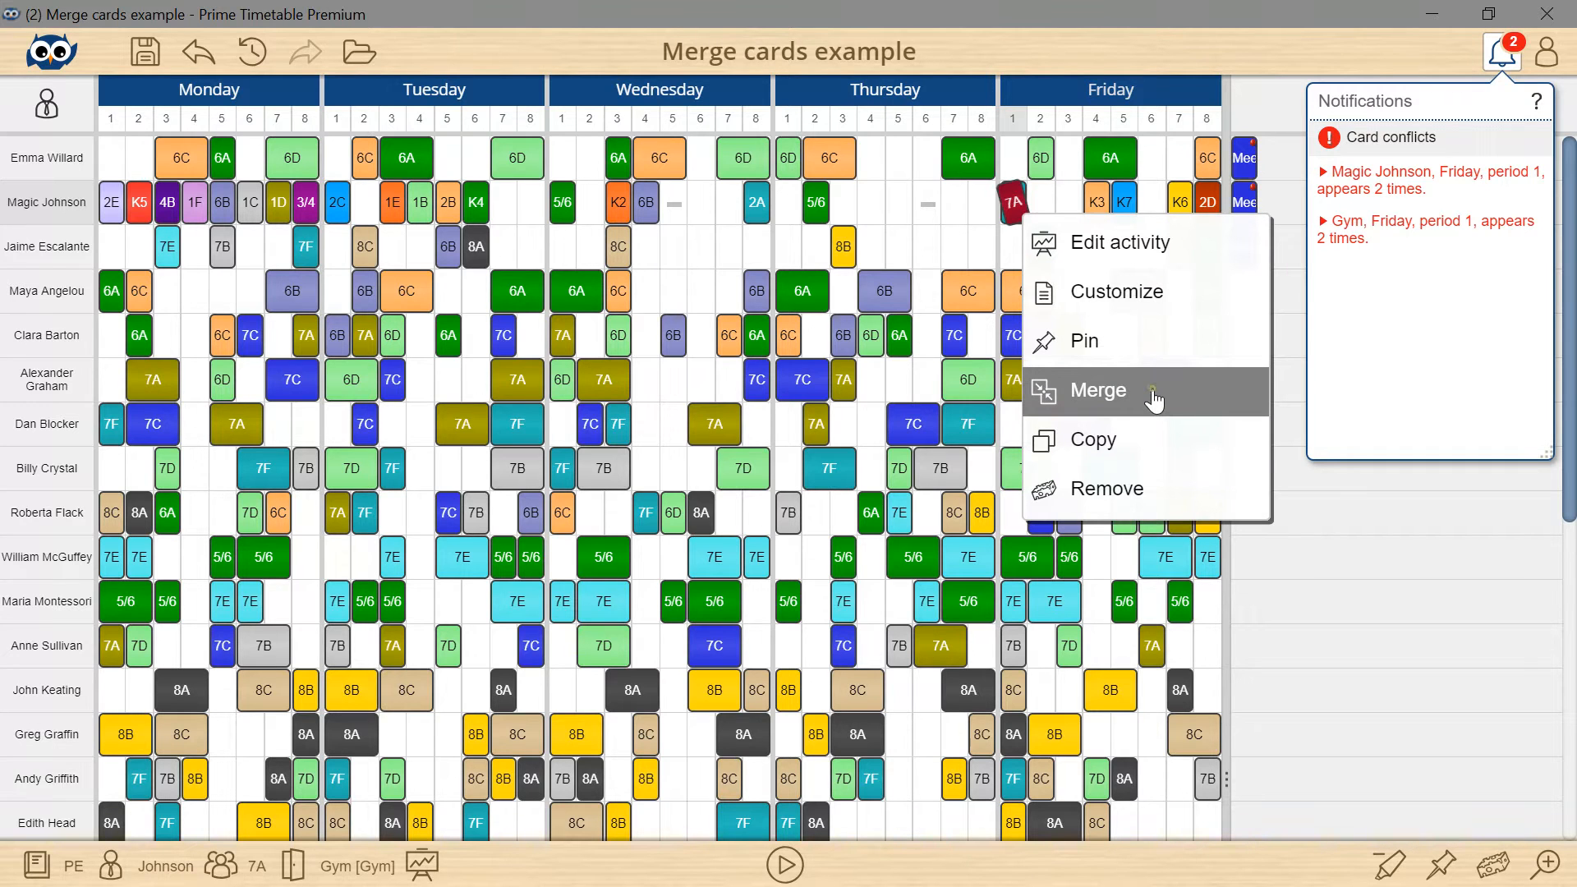
{"action": "left_click", "coordinate": [1099, 391]}
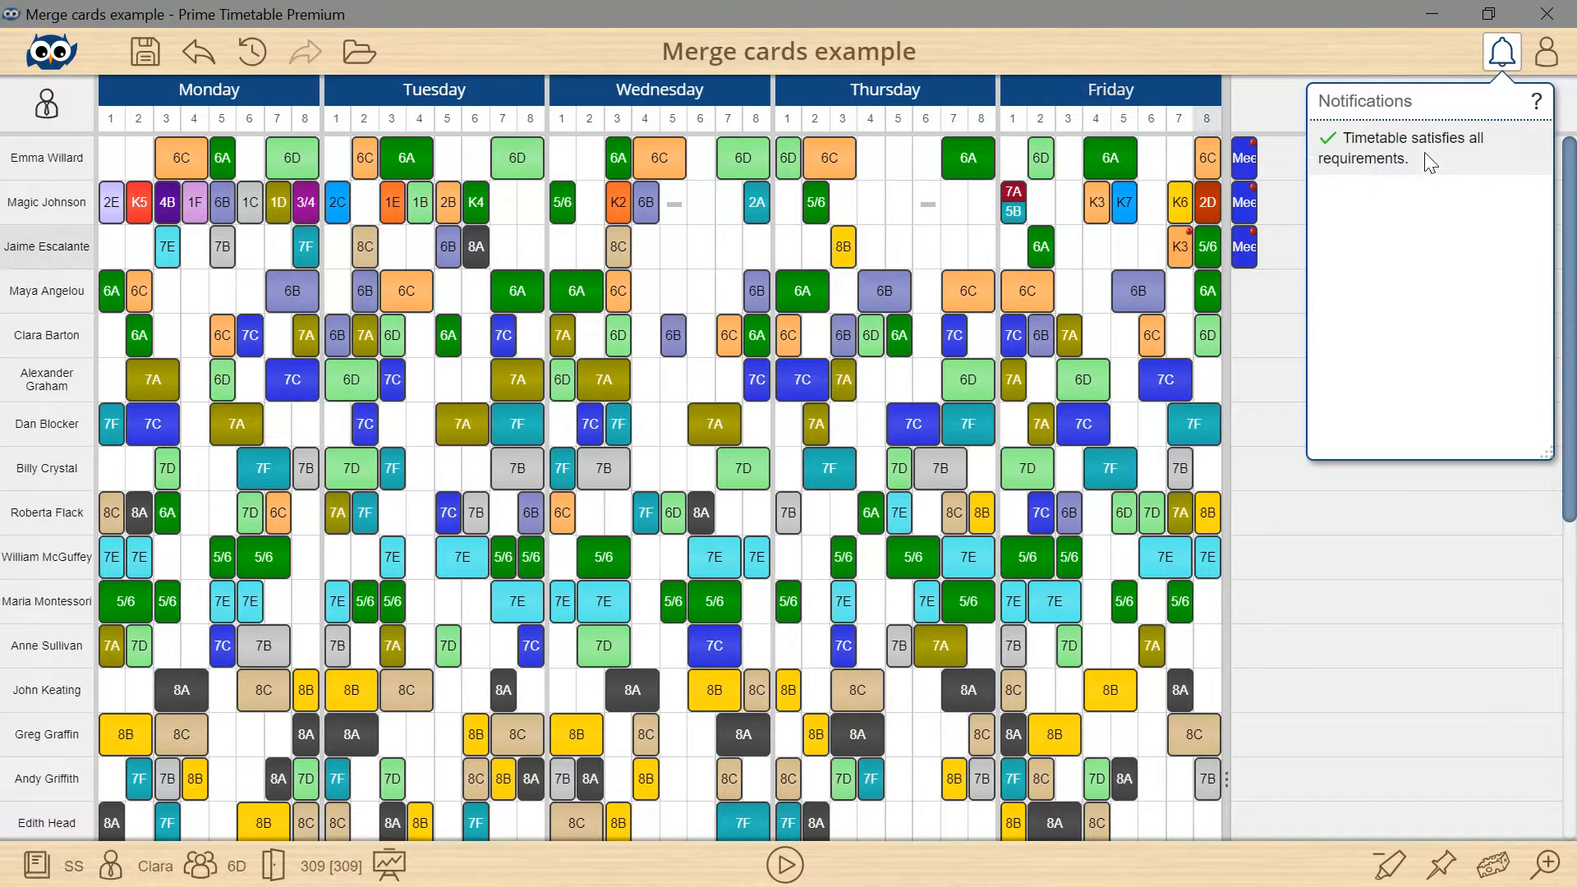
{"action": "mouse_move", "coordinate": [1401, 175]}
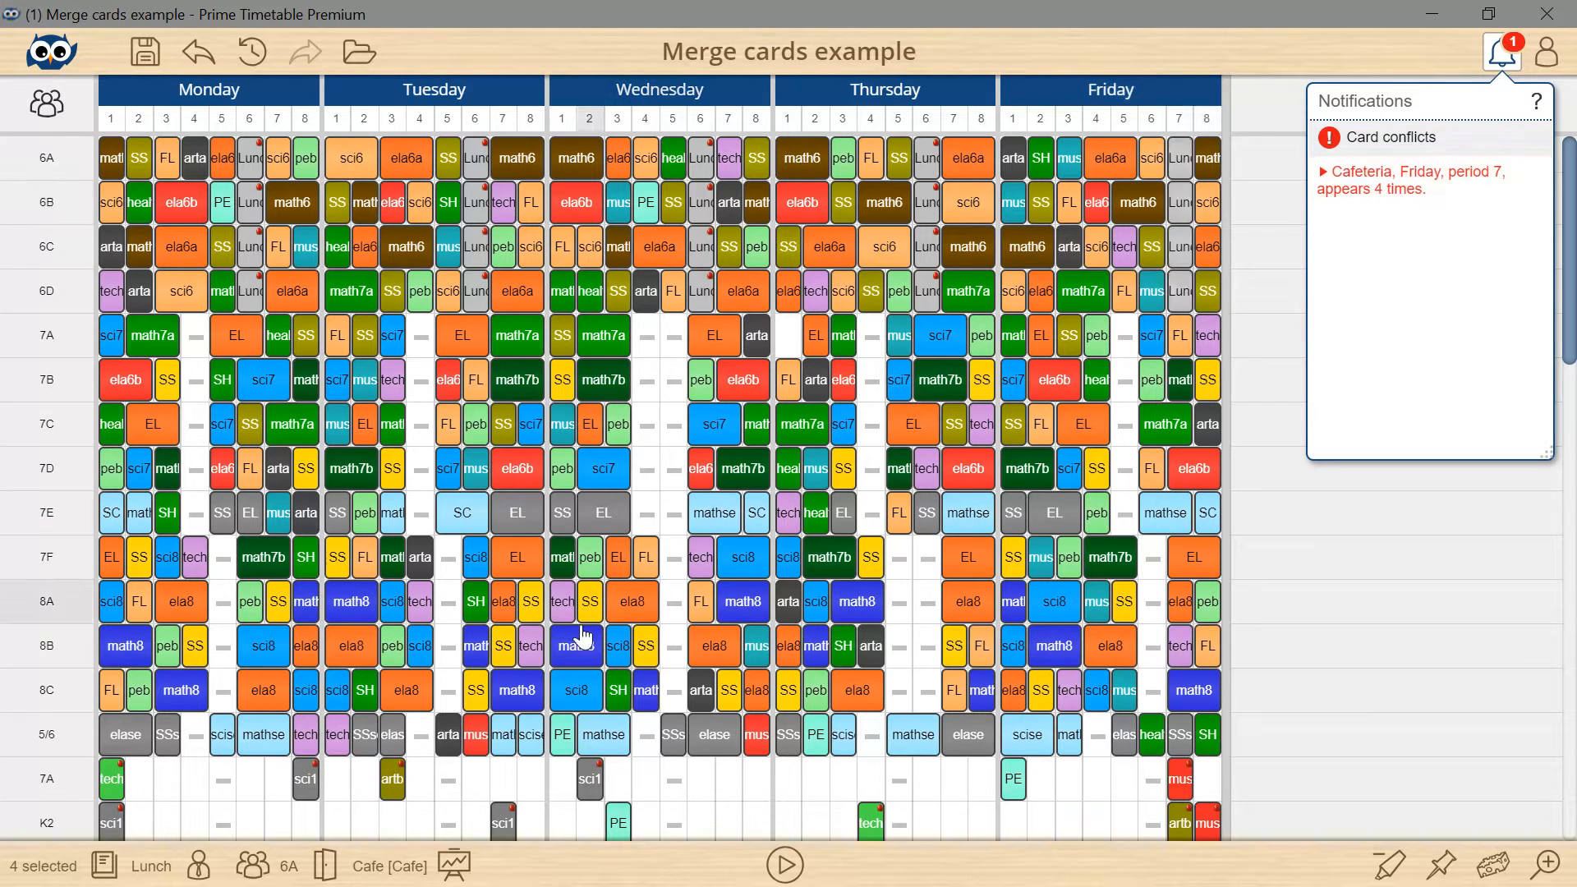
{"action": "mouse_move", "coordinate": [372, 866]}
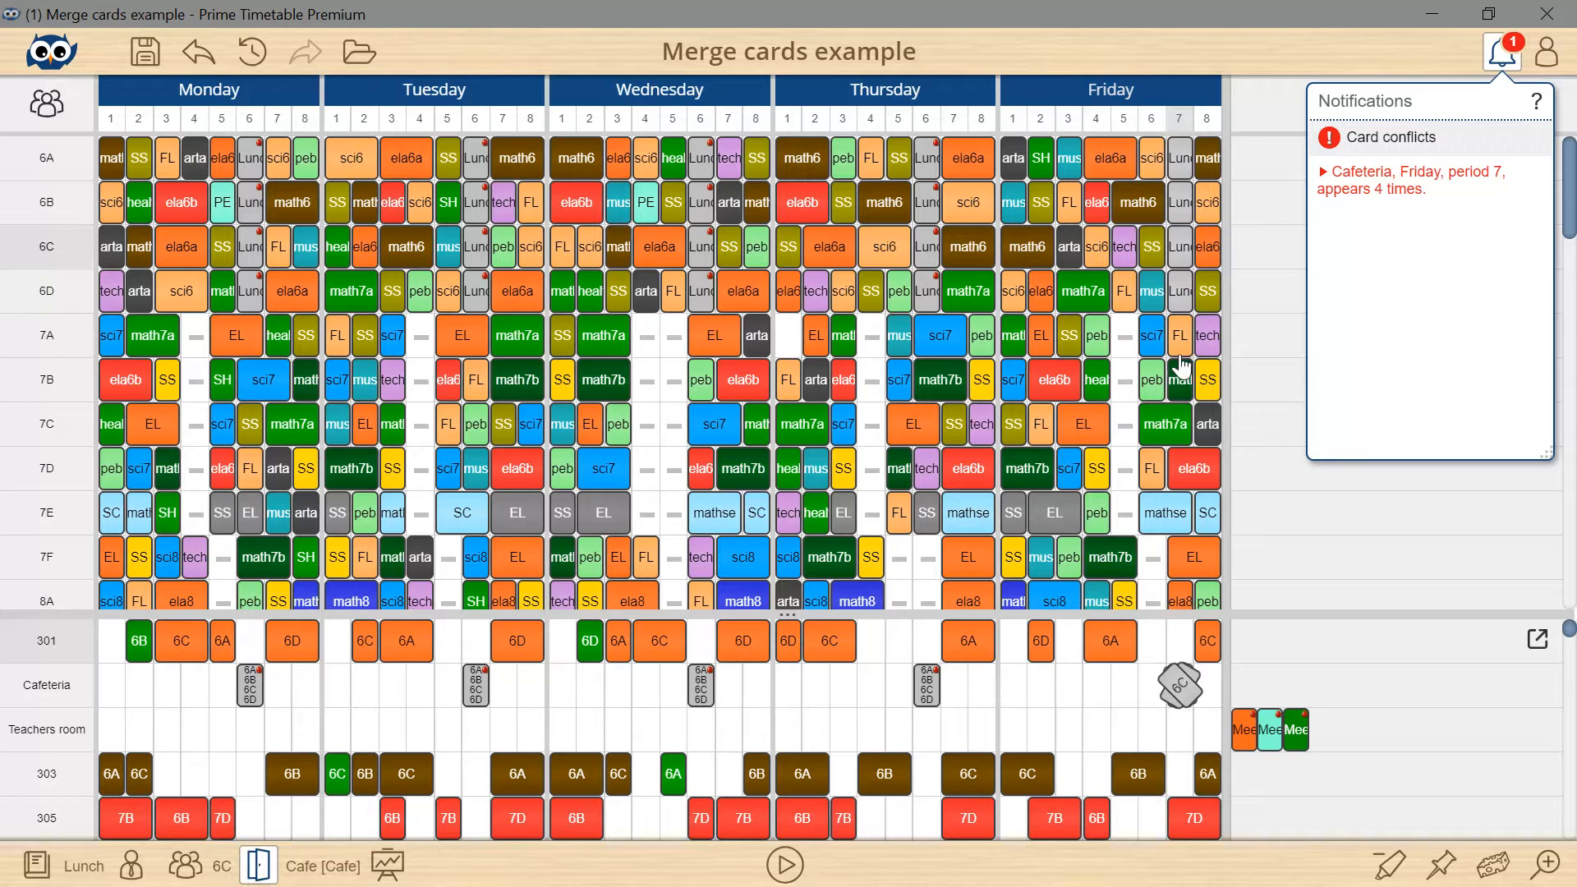
{"action": "mouse_move", "coordinate": [1179, 692]}
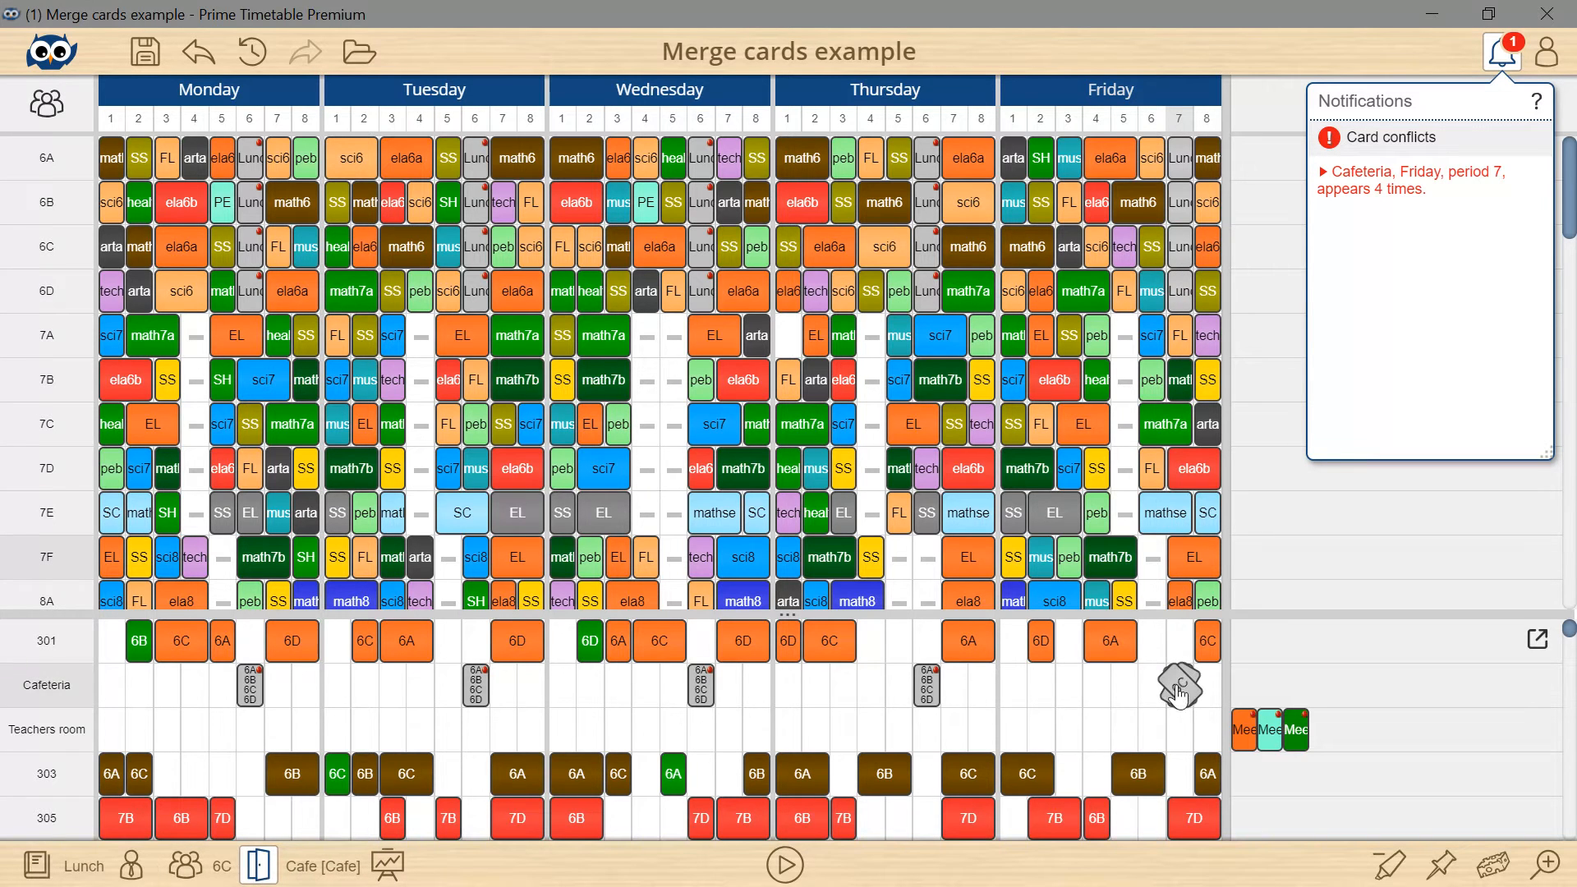
Run the automatic timetable improvement to 100% and dismiss the finished report
{"action": "left_click", "coordinate": [783, 864]}
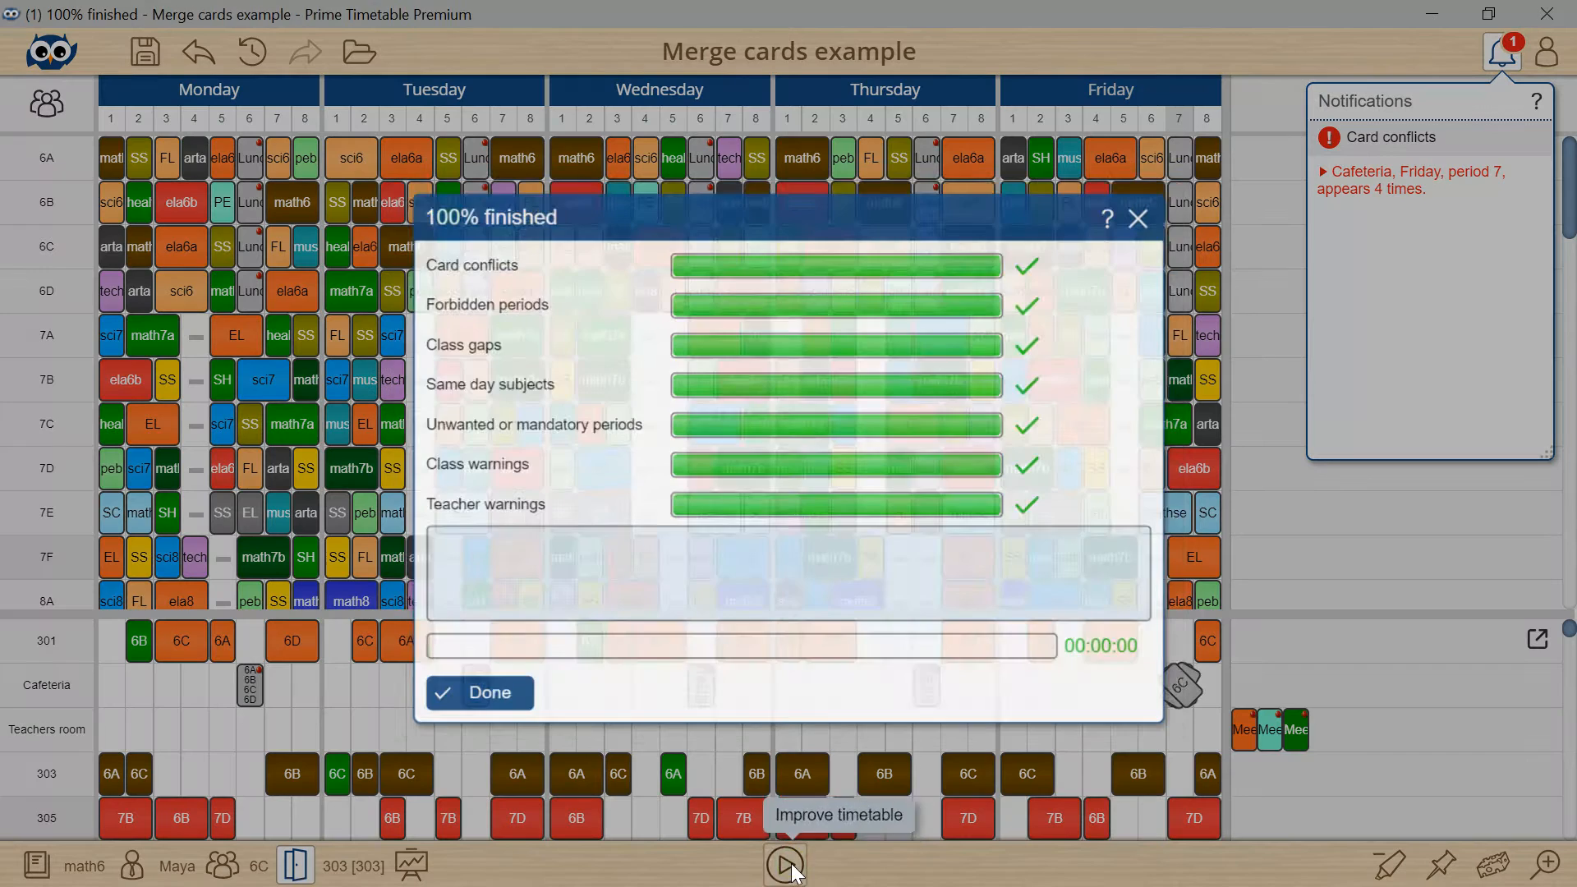
{"action": "left_click", "coordinate": [783, 863]}
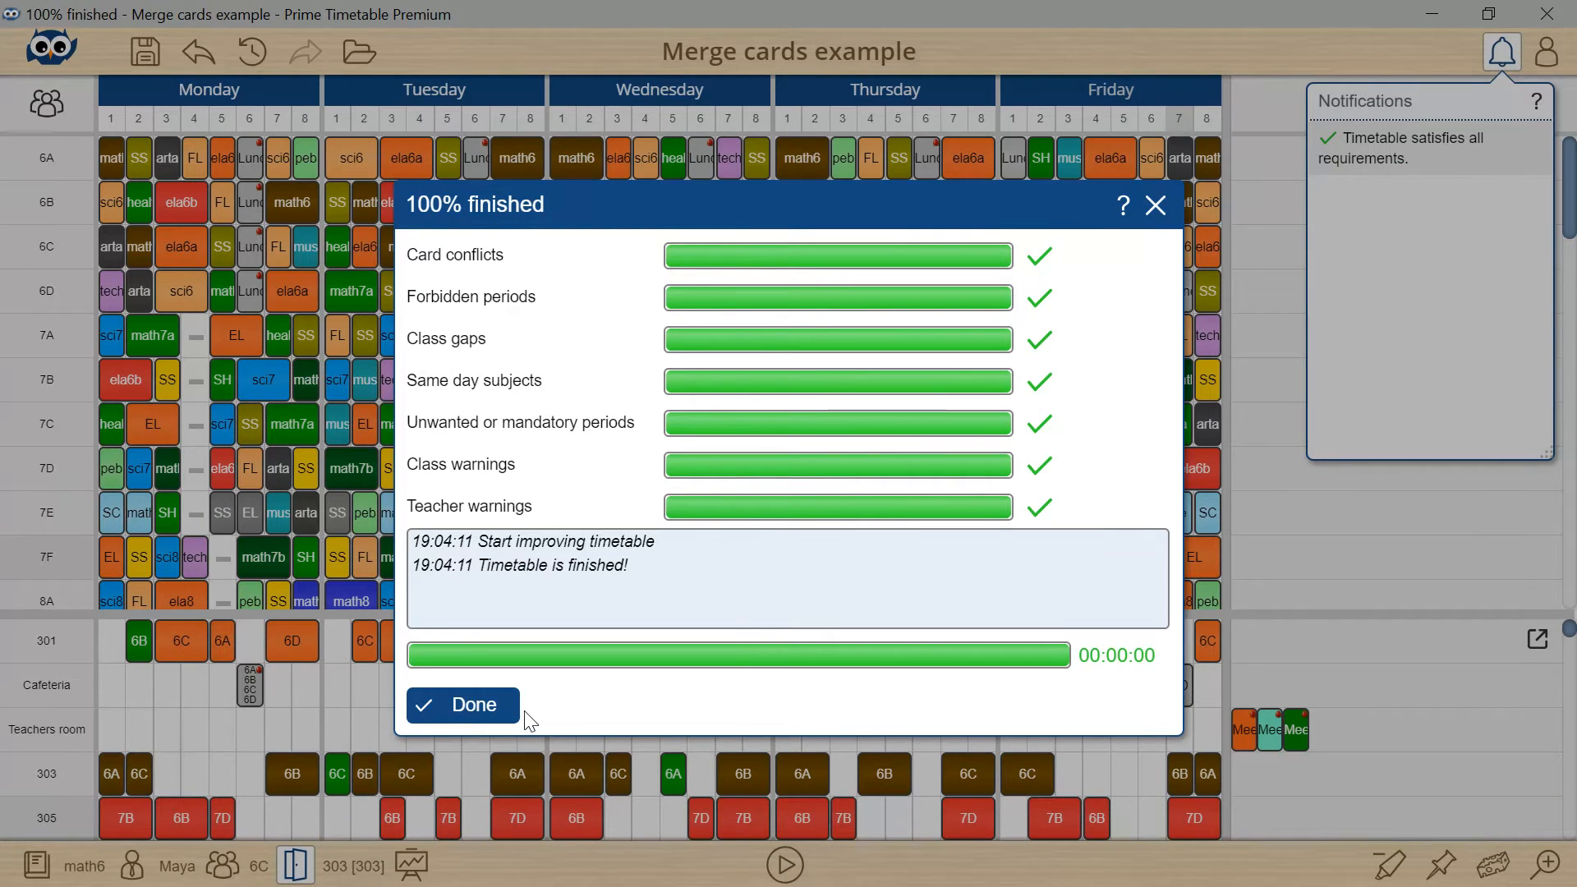
{"action": "left_click", "coordinate": [461, 704]}
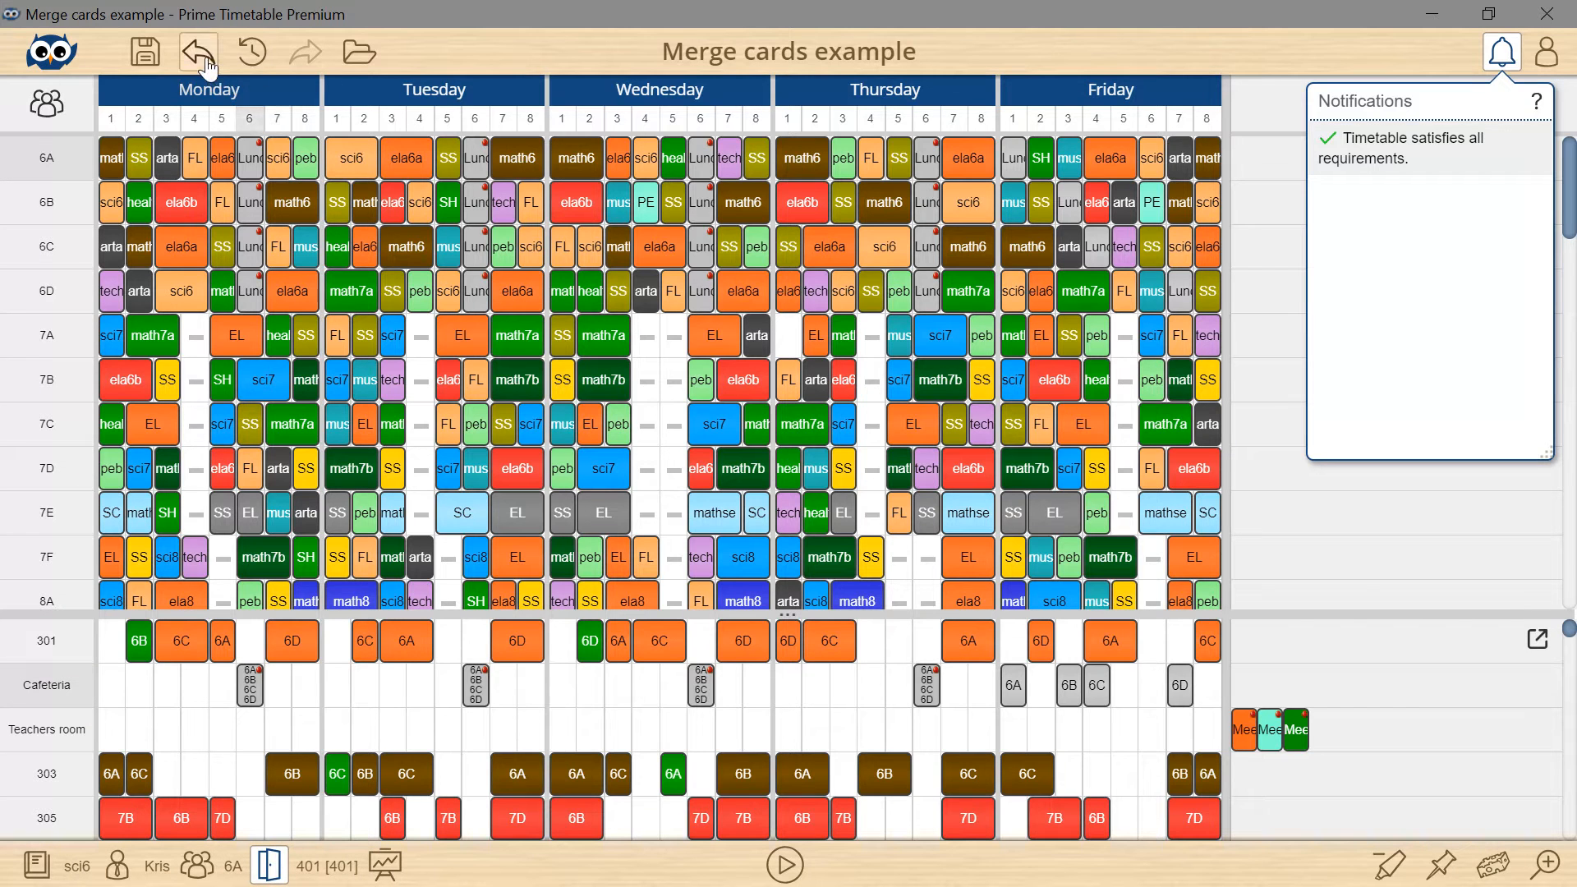
{"action": "mouse_move", "coordinate": [199, 53]}
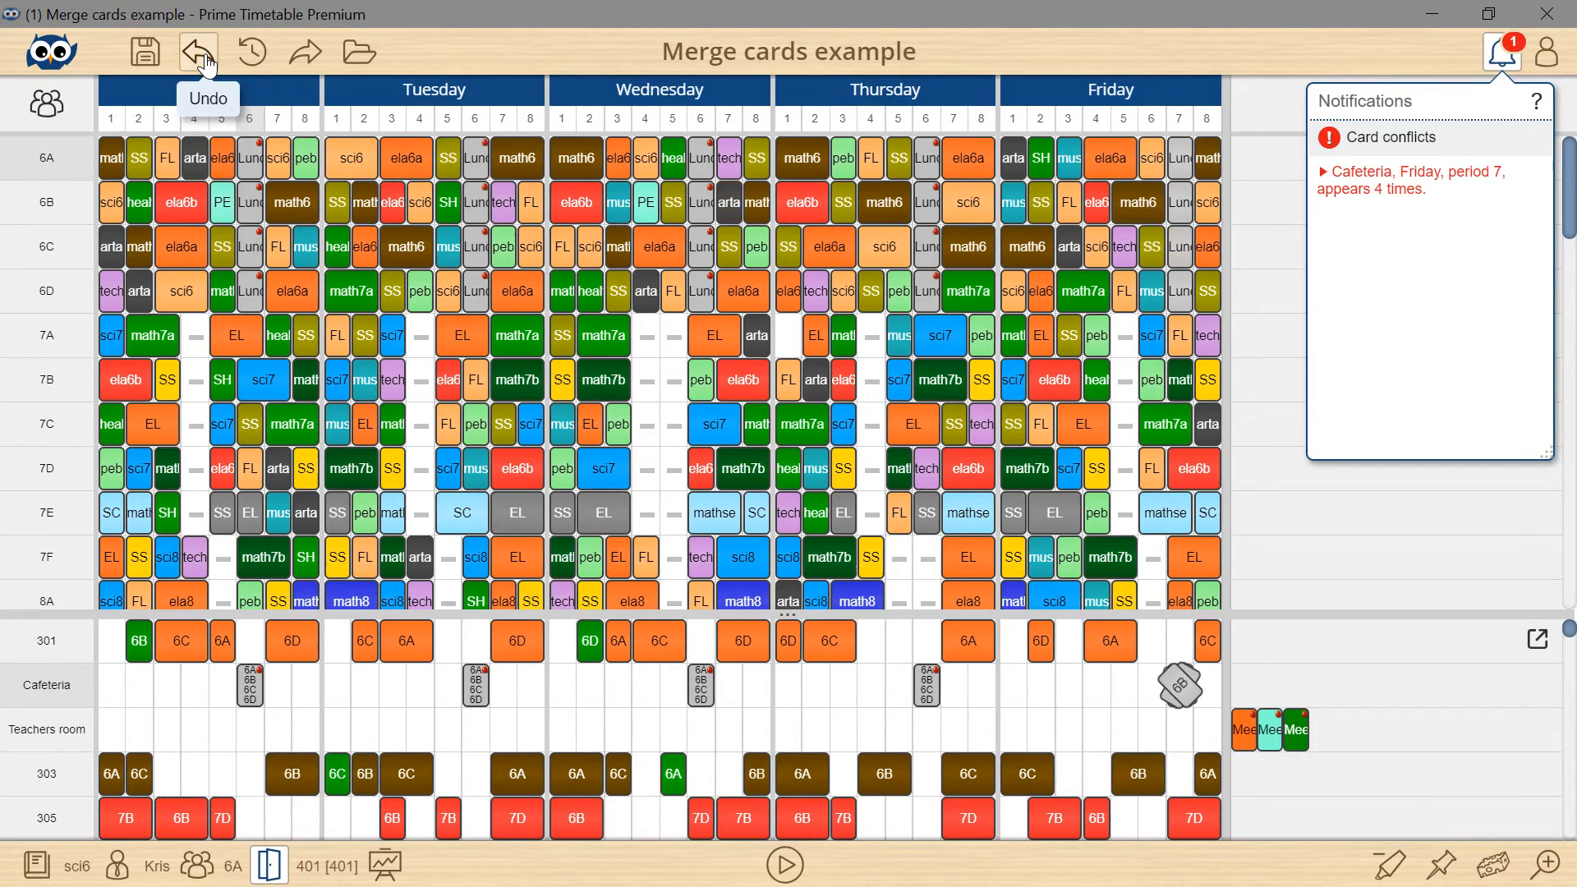
Merge Friday's four Cafeteria lunch cards into a single 6A–6D card
{"action": "right_click", "coordinate": [1176, 687]}
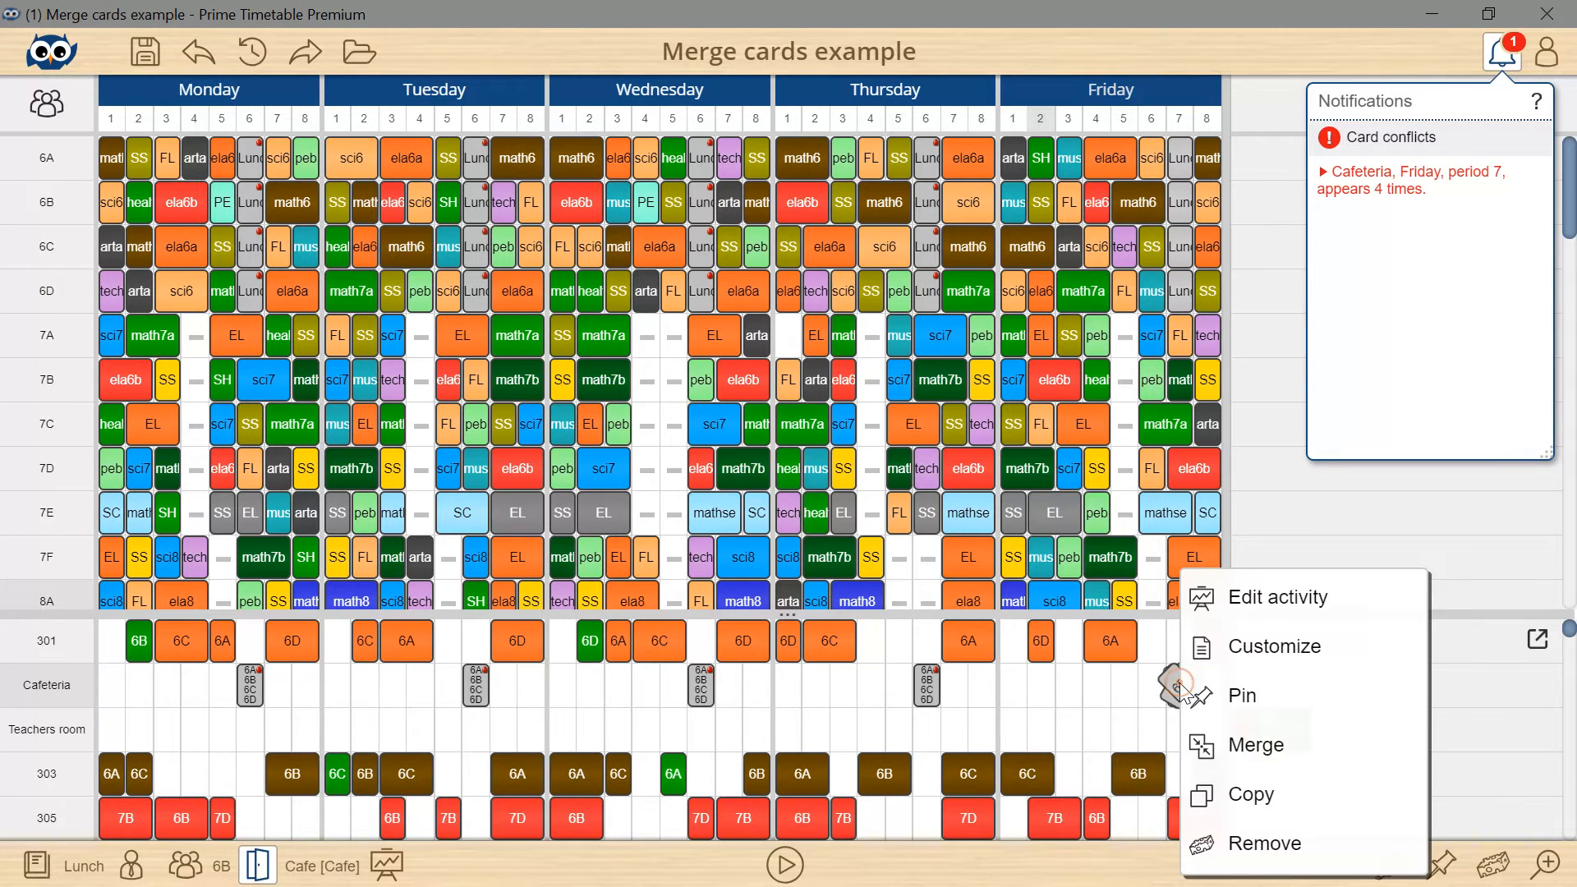
{"action": "left_click", "coordinate": [1259, 744]}
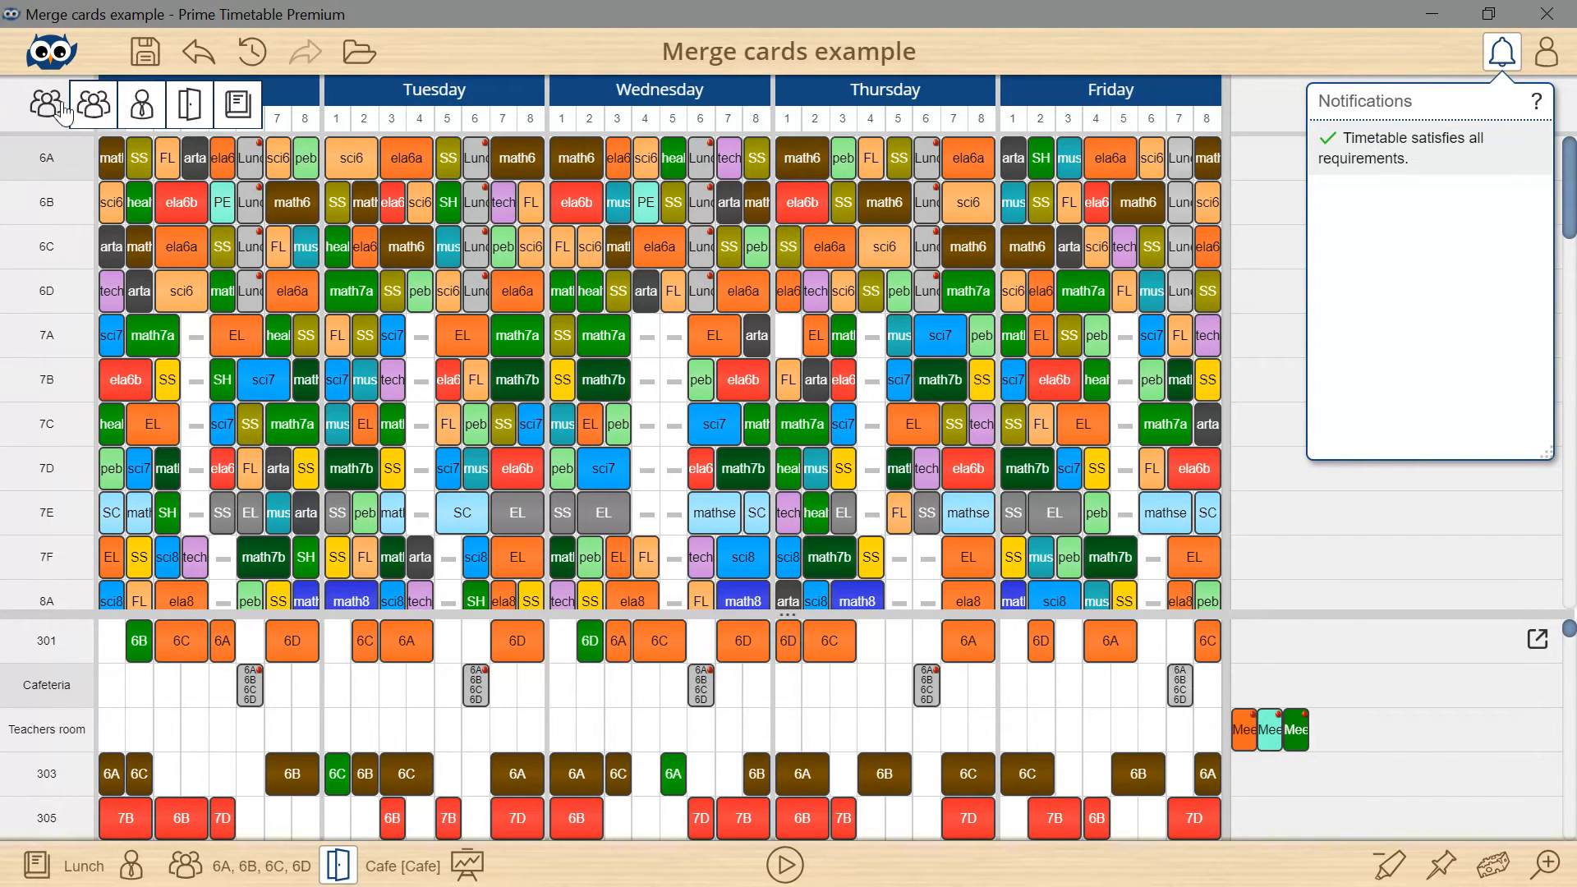
In the Teachers view, unpin the three Meeting cards and place them on Friday period 6, Teachers room
{"action": "left_click", "coordinate": [142, 106]}
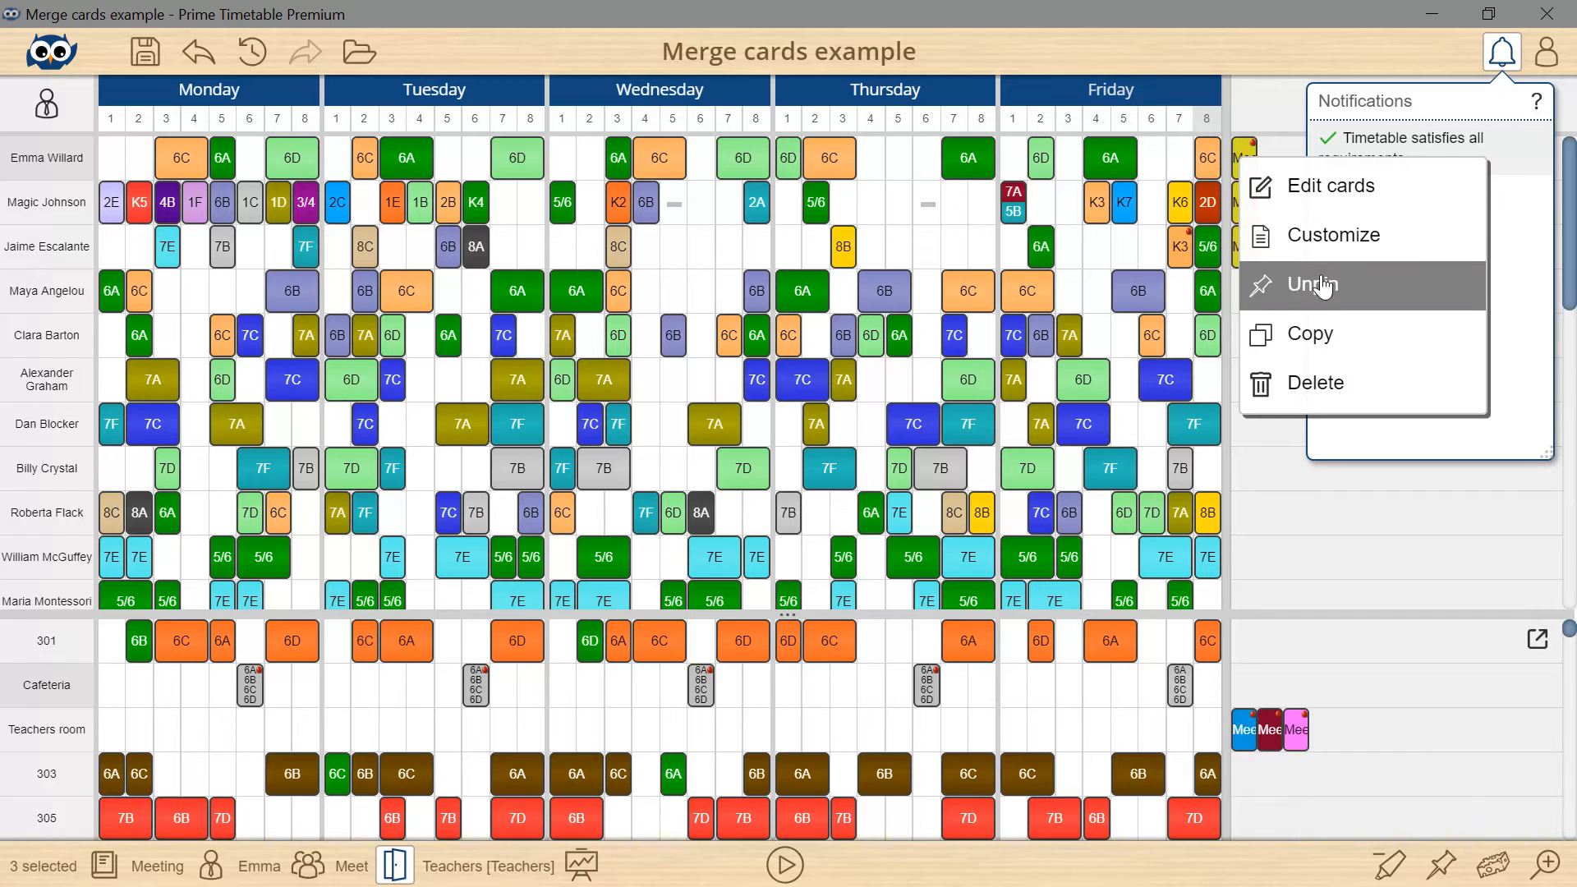
{"action": "left_click", "coordinate": [1311, 284]}
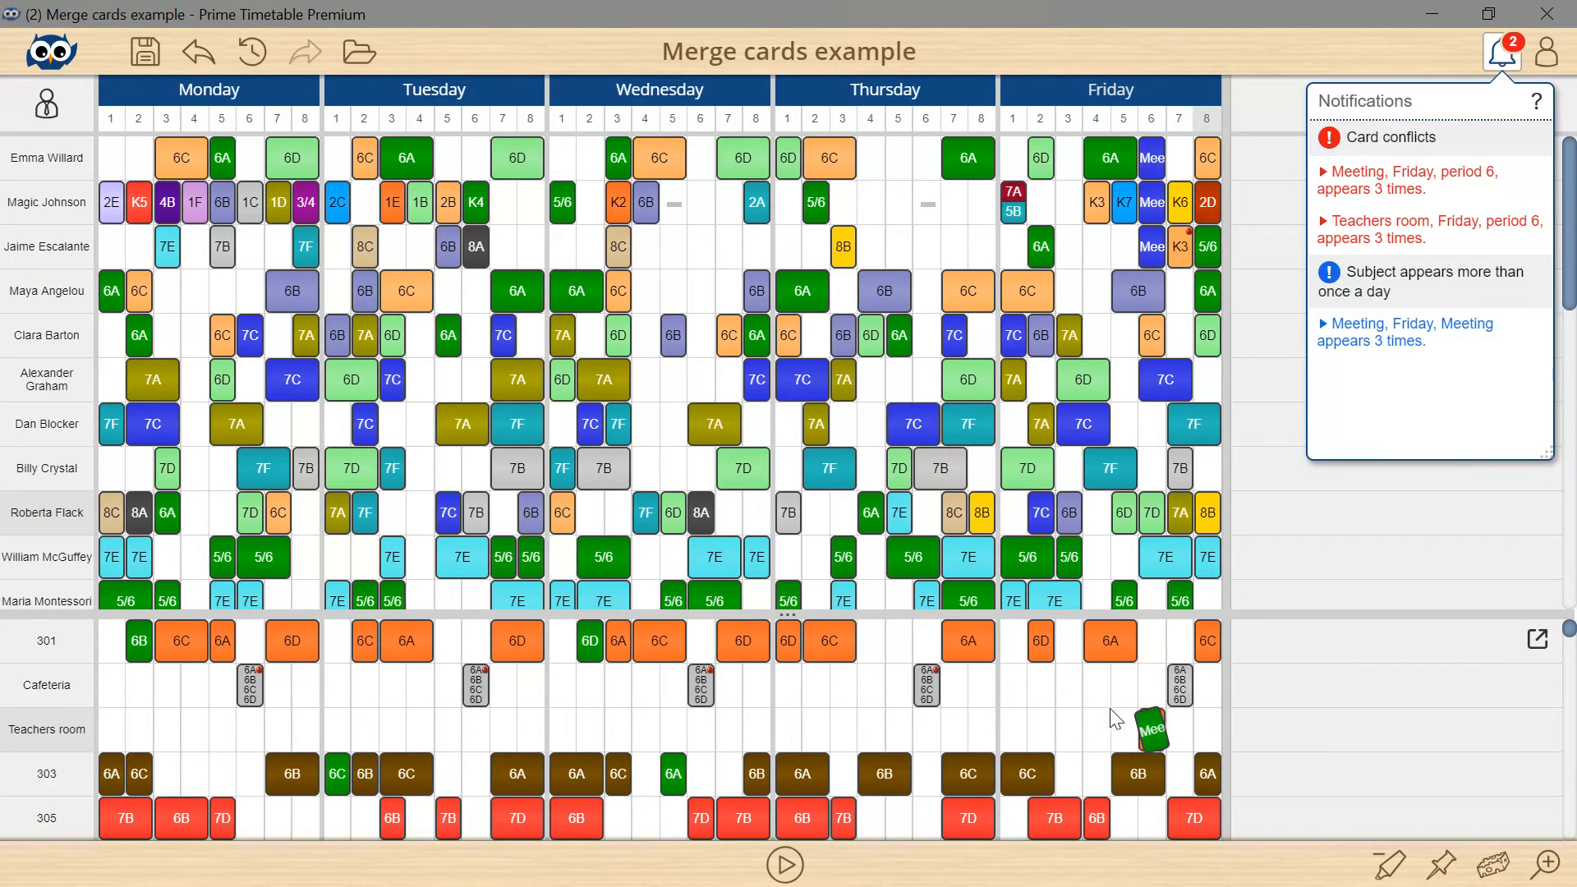
{"action": "left_click", "coordinate": [1149, 729]}
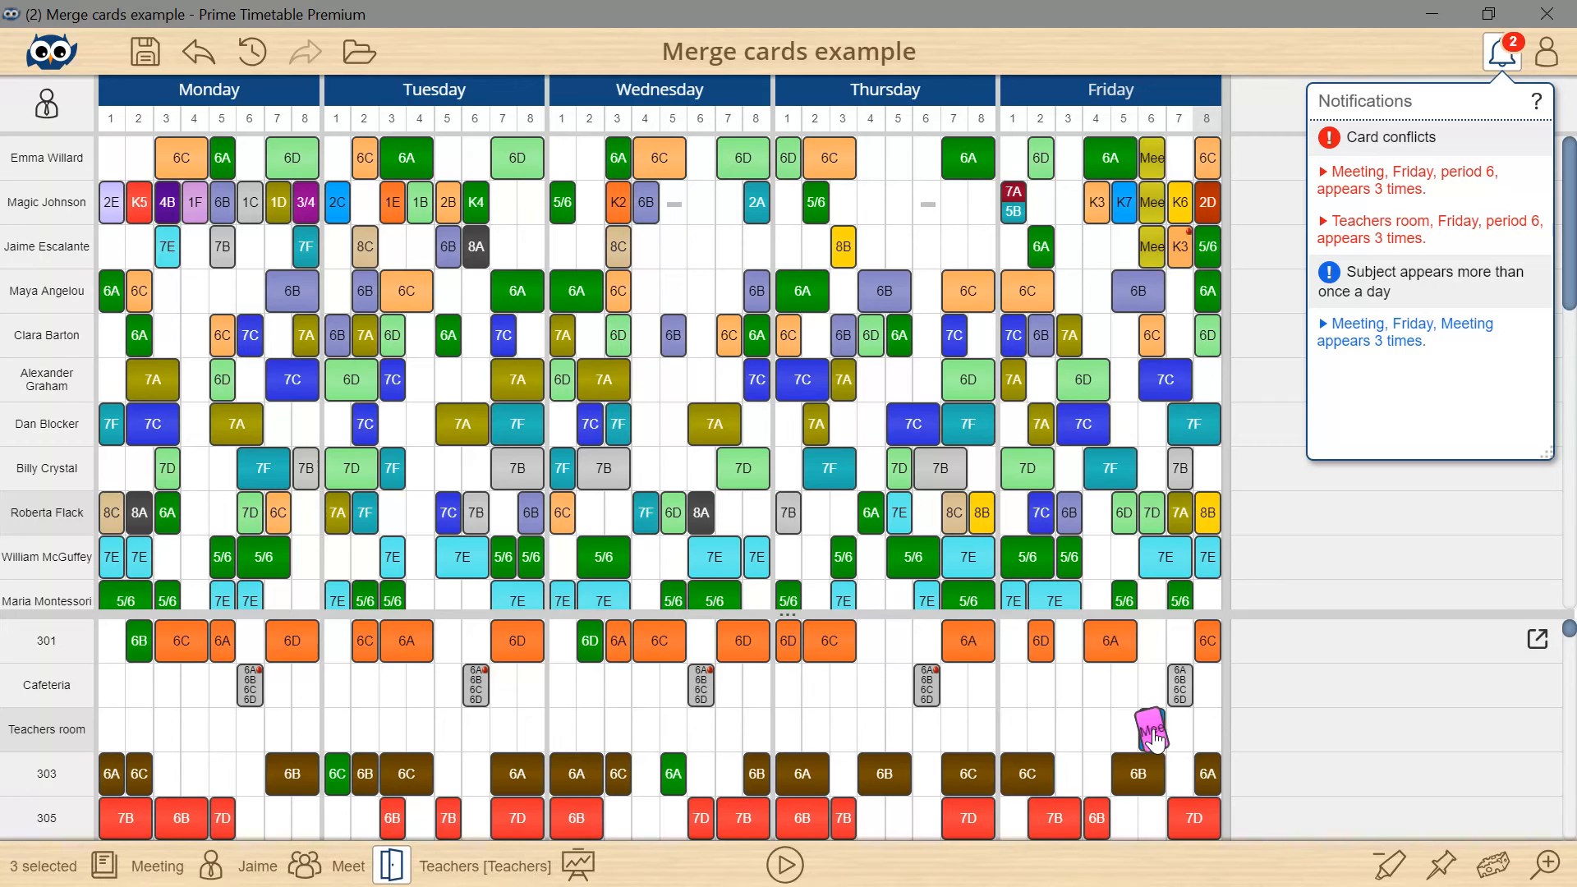
{"action": "right_click", "coordinate": [1149, 729]}
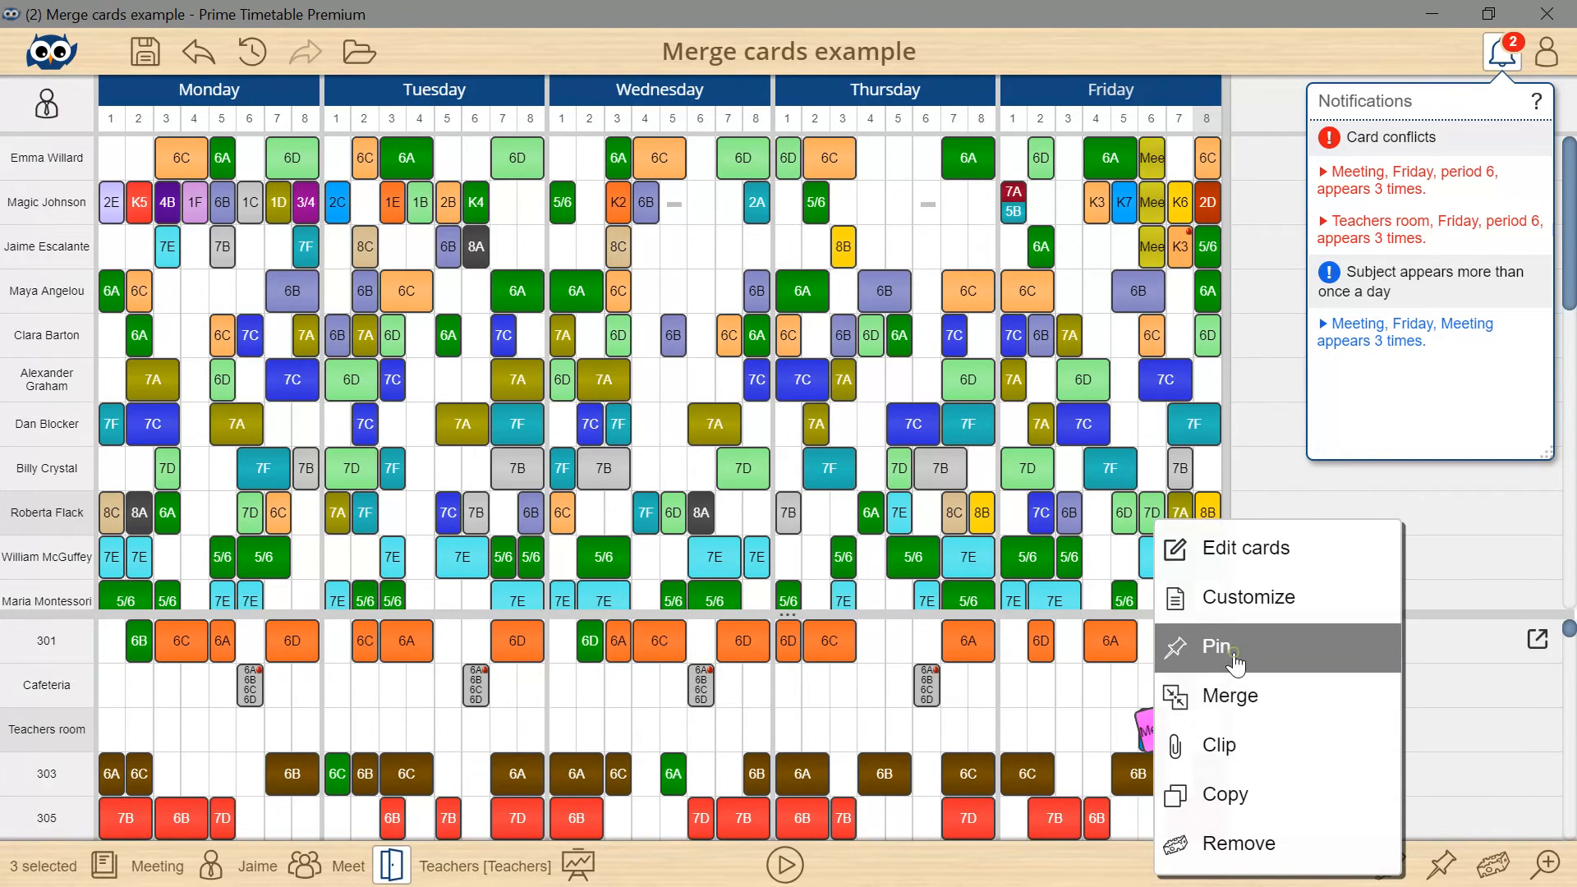
{"action": "left_click", "coordinate": [1217, 647]}
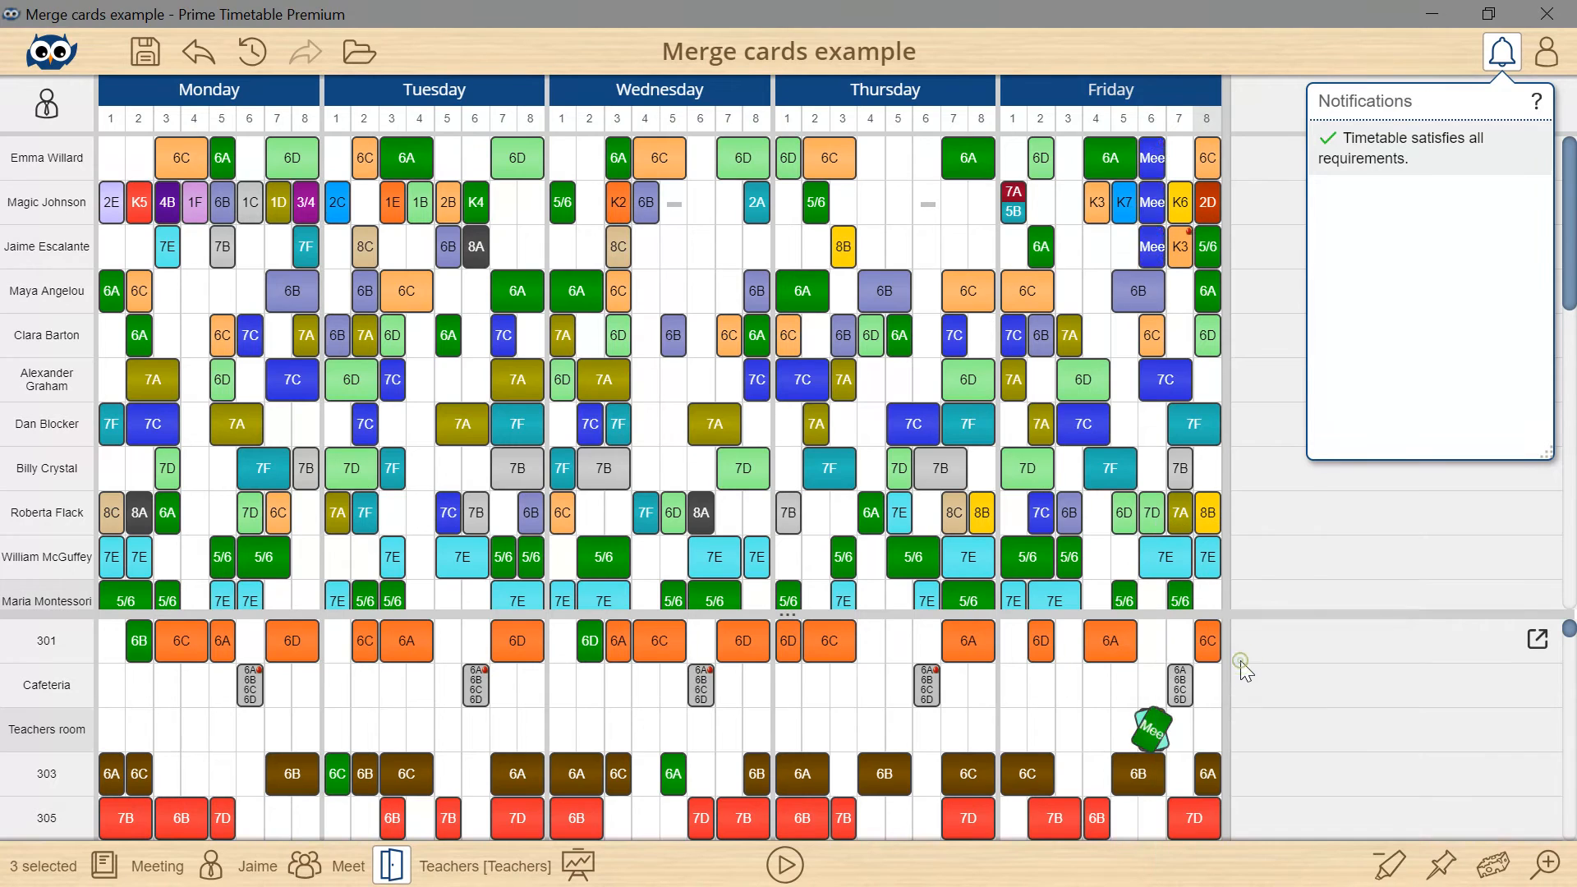
Merge the three Friday period-6 Teachers room Meeting cards into one
{"action": "right_click", "coordinate": [1151, 728]}
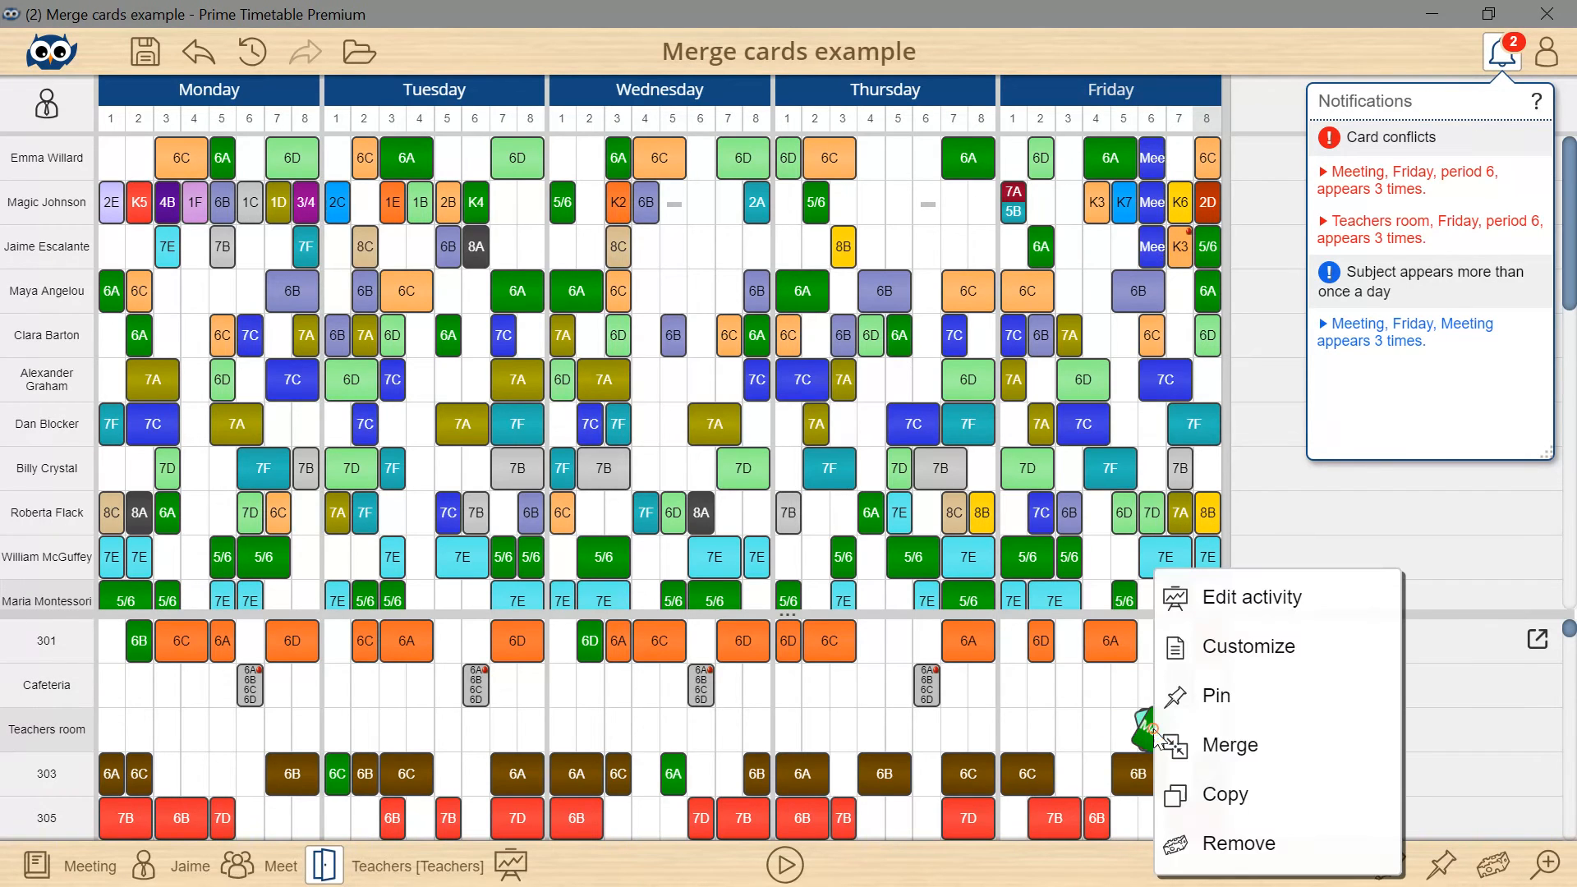
{"action": "left_click", "coordinate": [1230, 743]}
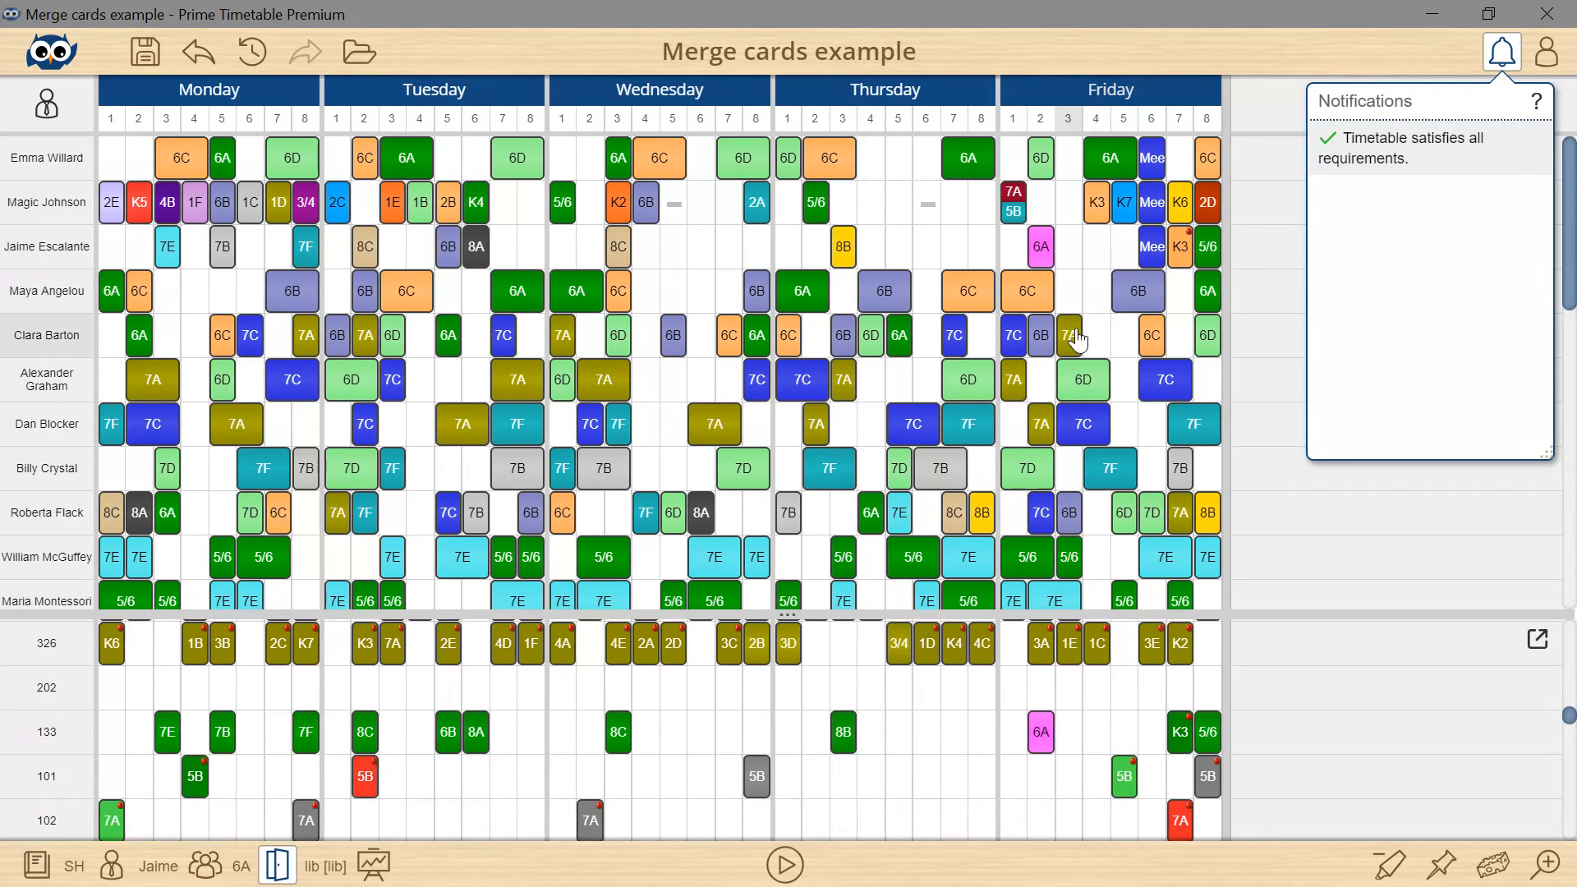
{"action": "right_click", "coordinate": [1067, 335]}
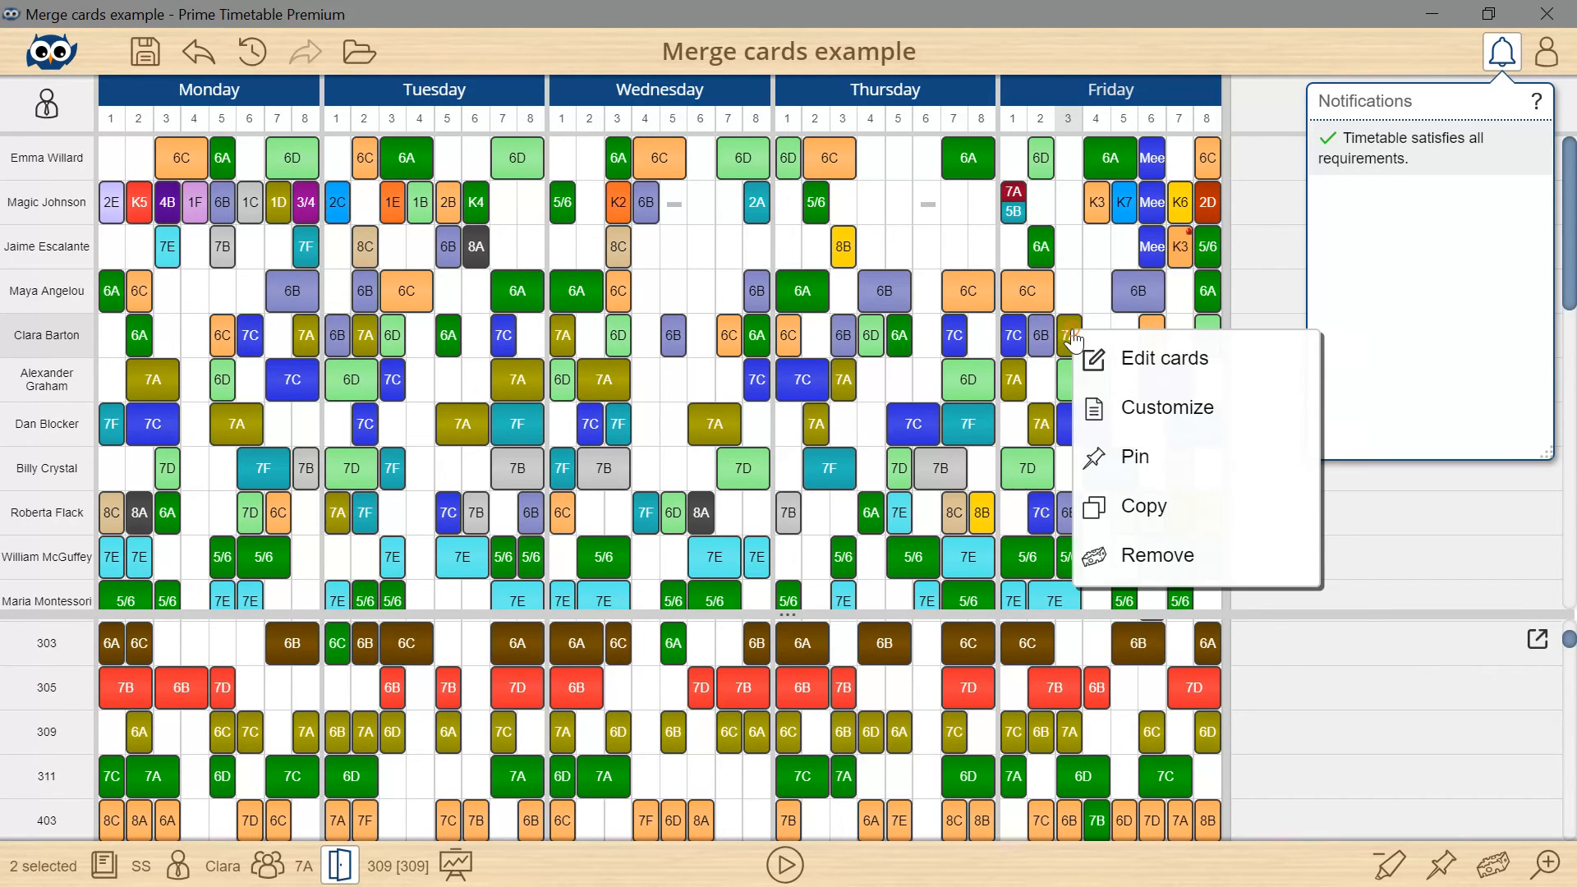
{"action": "mouse_move", "coordinate": [1204, 423]}
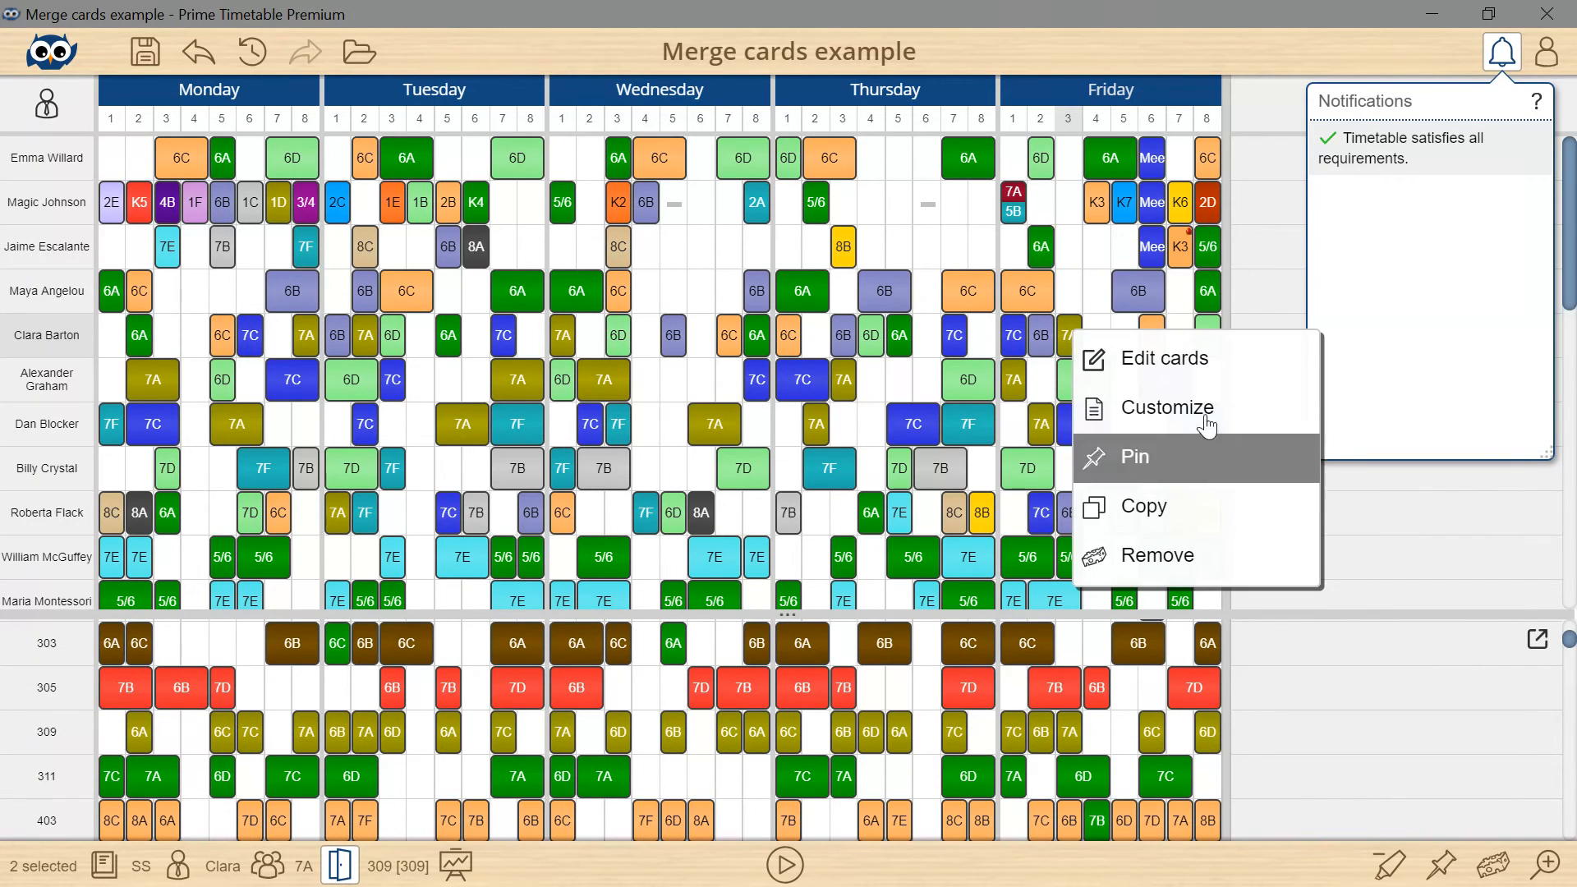
{"action": "mouse_move", "coordinate": [1197, 407]}
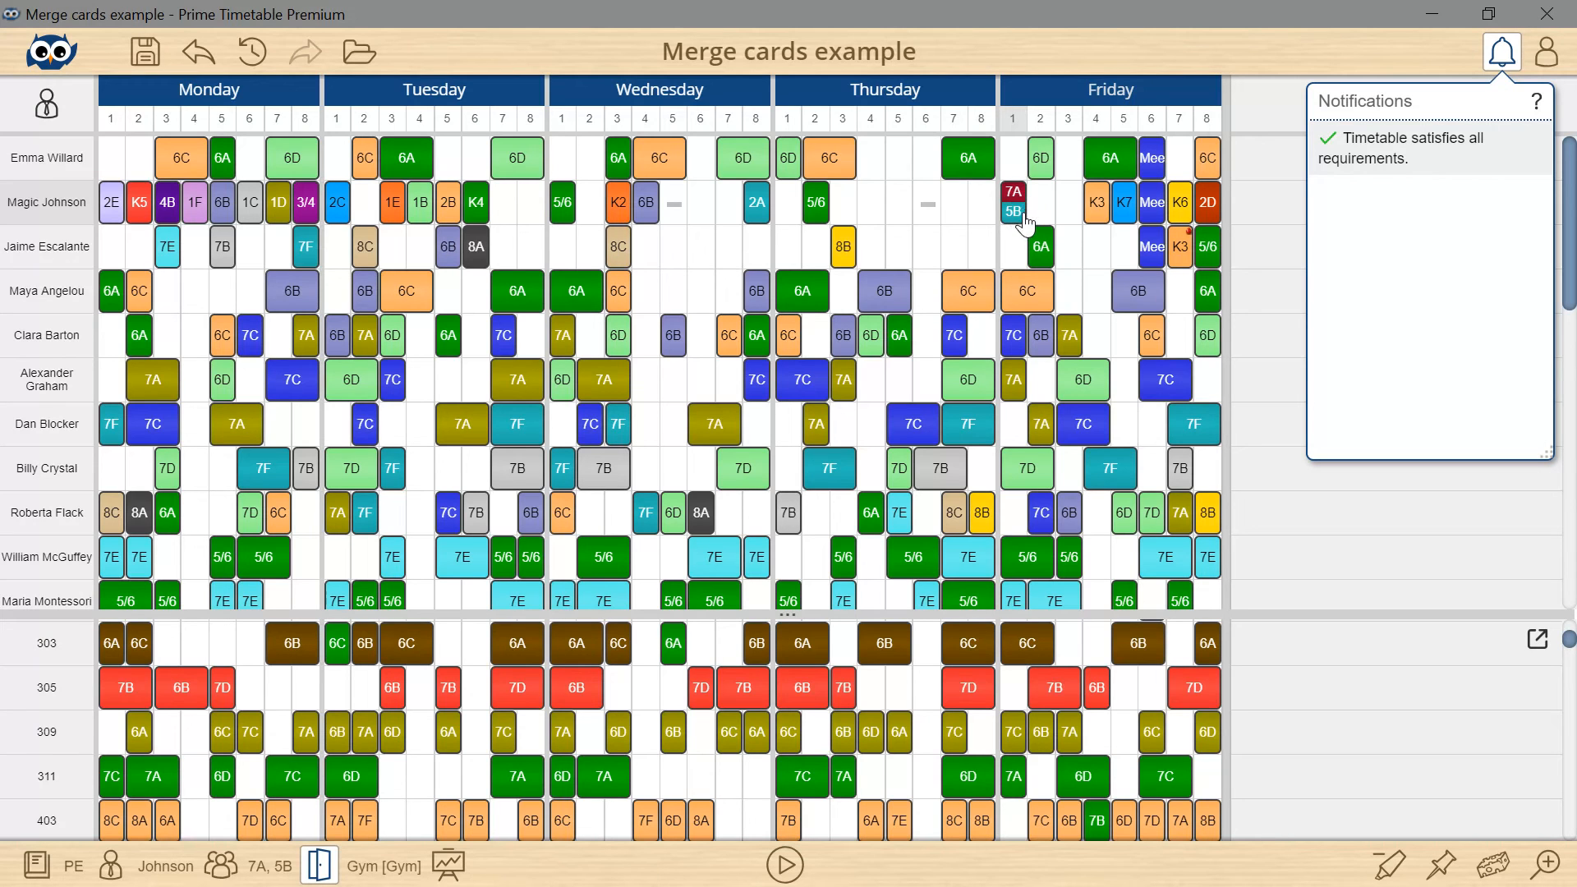
Split Magic Johnson's merged 7A/5B Friday period-1 PE card back into two
{"action": "right_click", "coordinate": [1014, 202]}
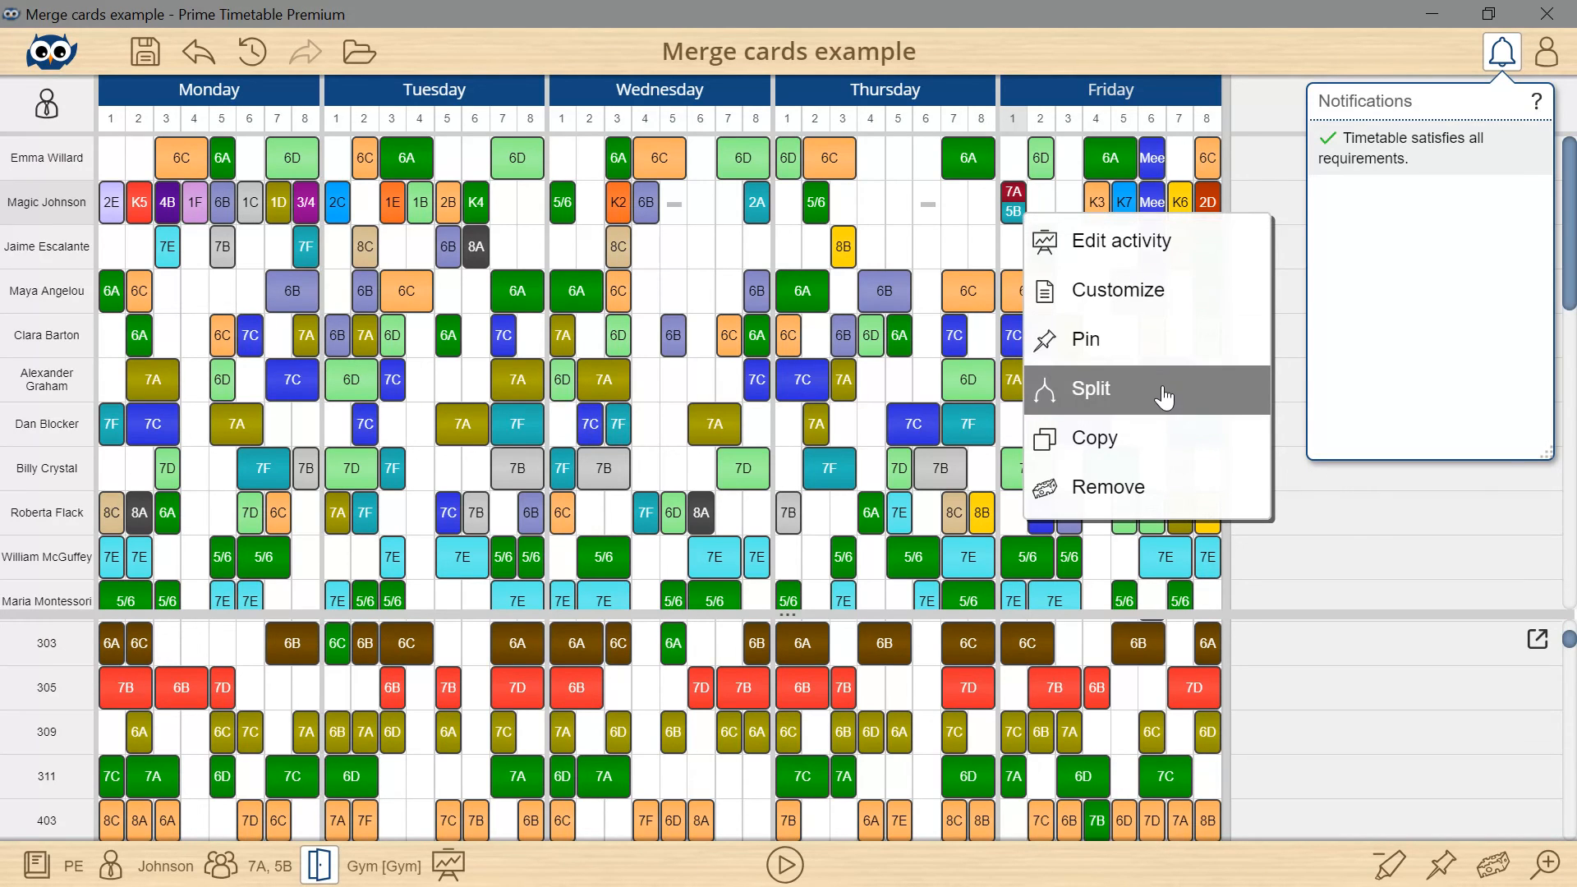
{"action": "left_click", "coordinate": [1087, 389]}
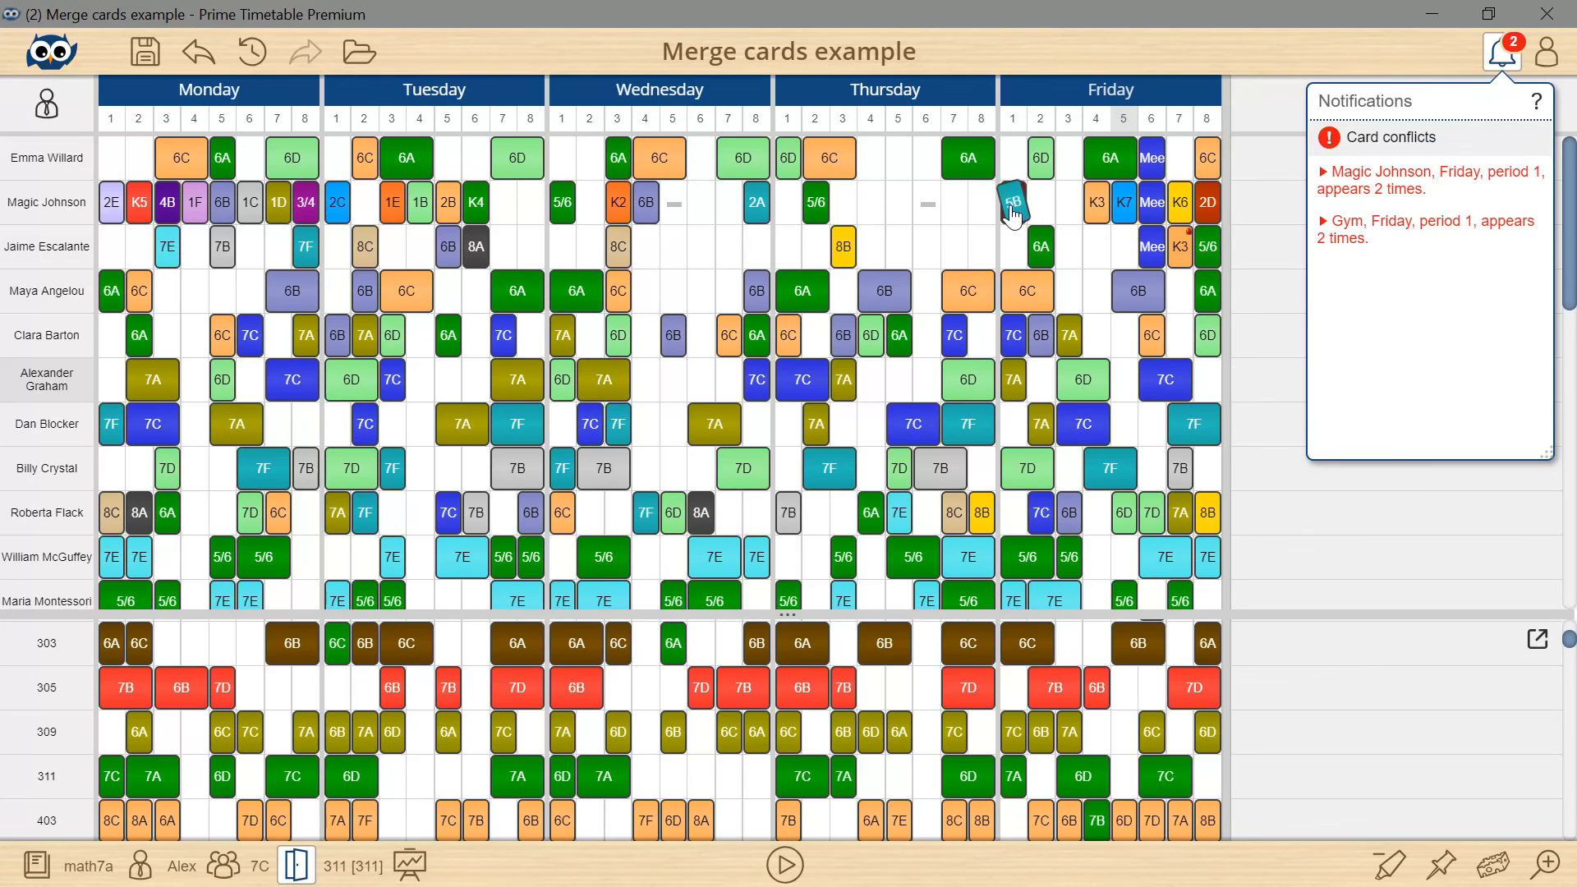